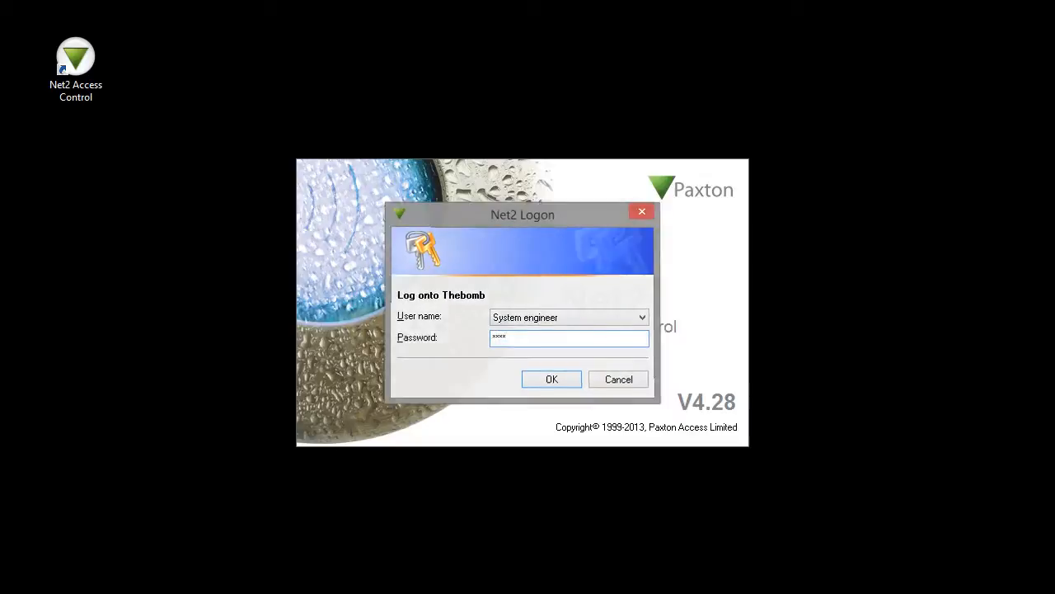
Log on as System engineer and land on the Welcome to Net2 Access Control page.
left_click(550, 377)
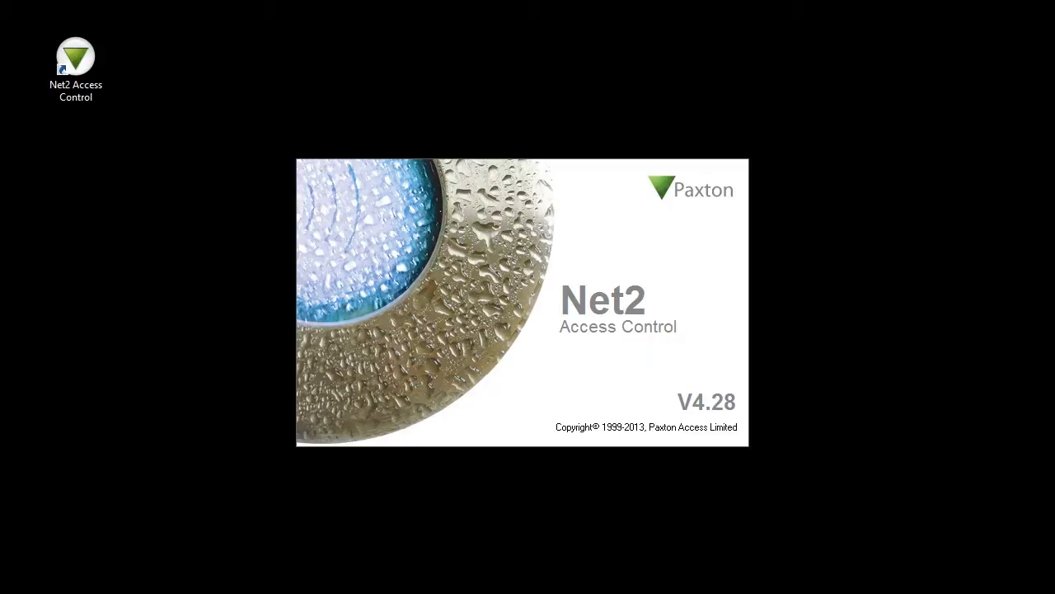
left_click(76, 58)
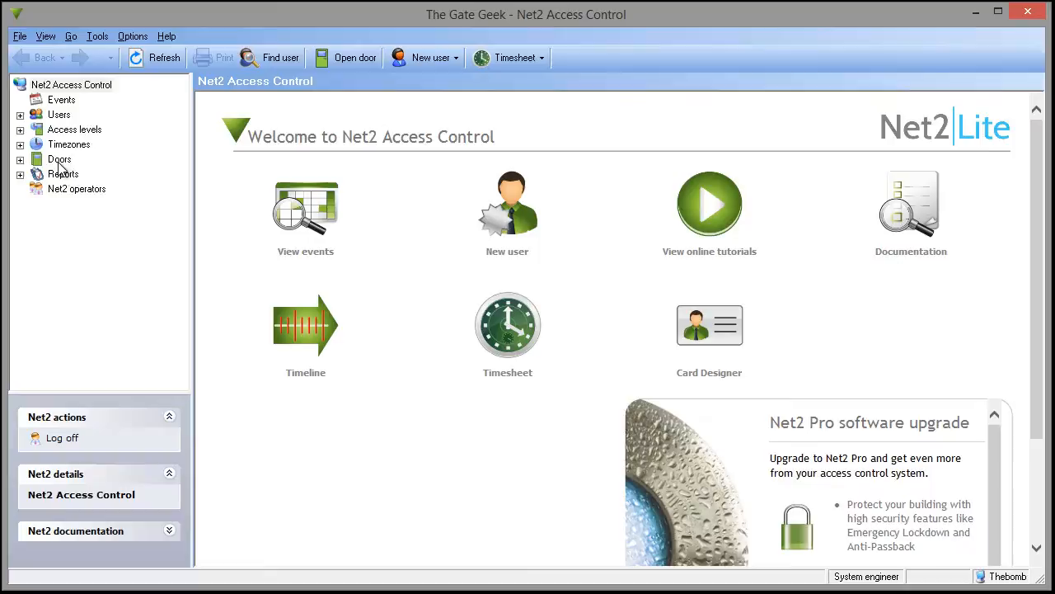
Make Reader 1 of door ACU 02105161 a Wiegand reader (Paxton Wiegand 26 bit).
left_click(59, 158)
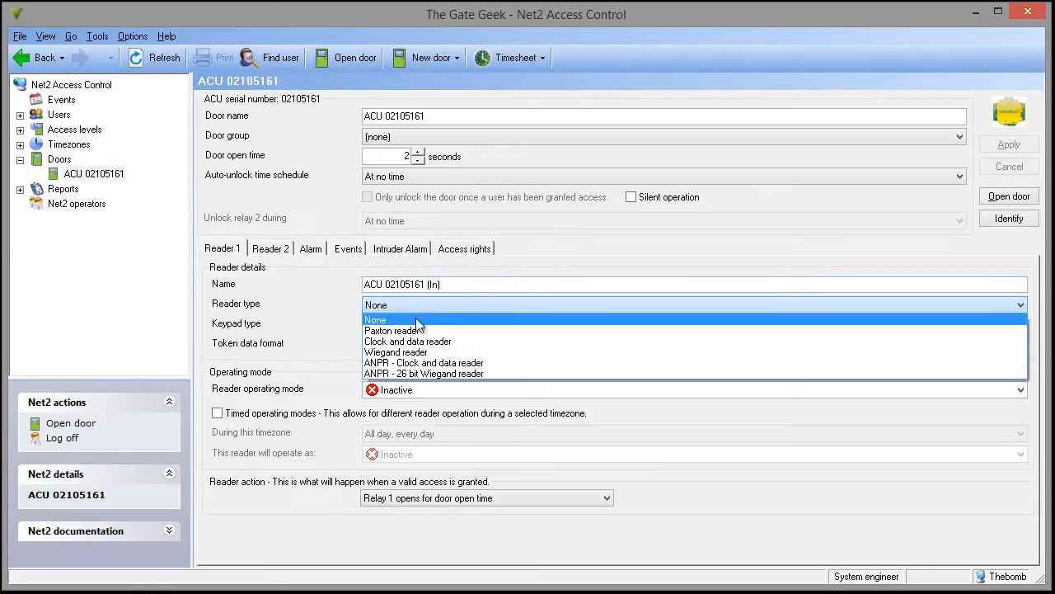
left_click(395, 353)
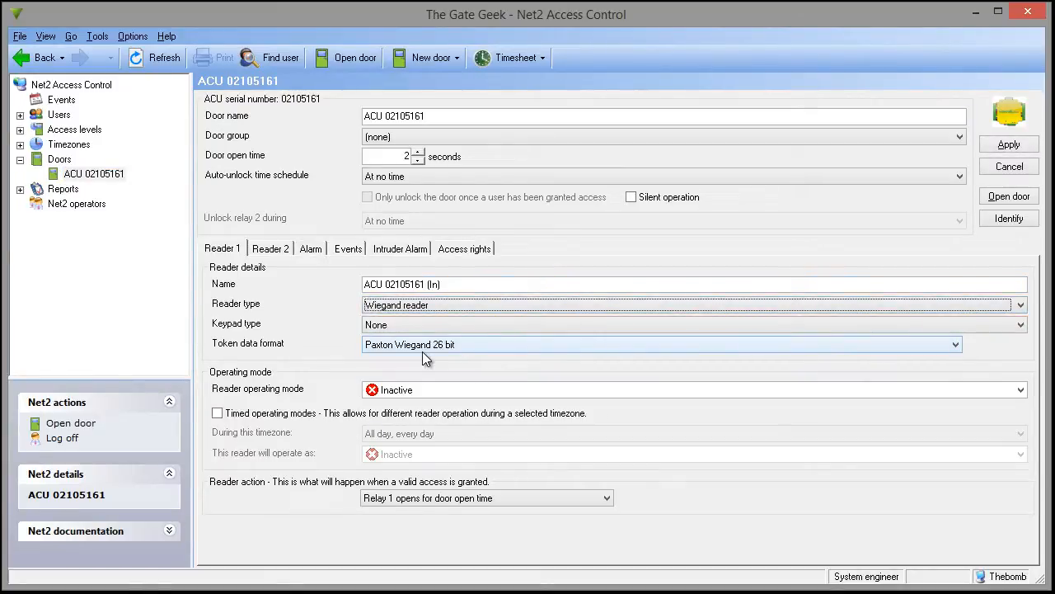
left_click(1020, 389)
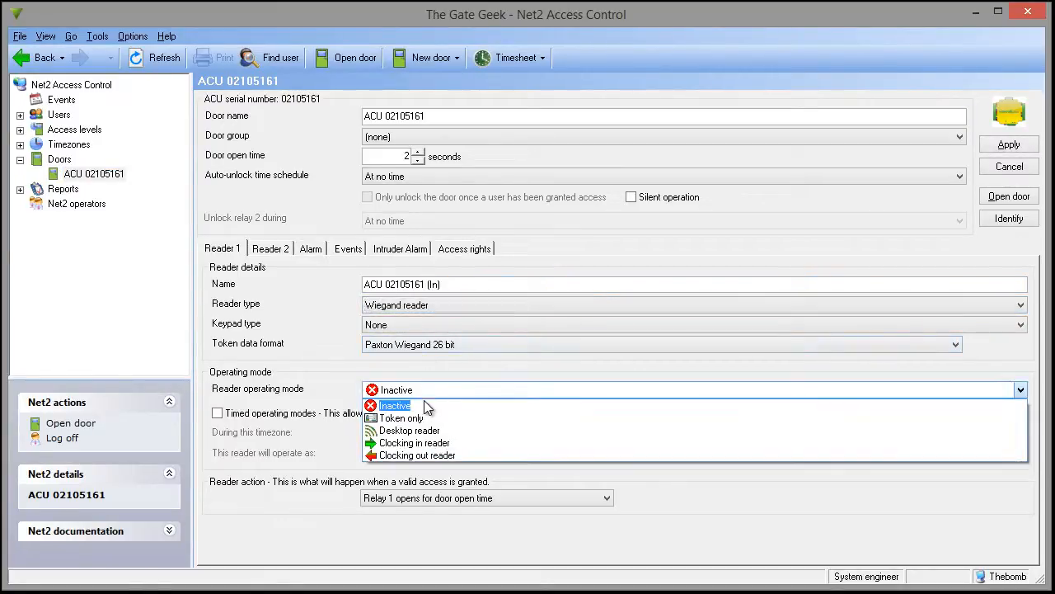
Set Reader 1 to Desktop reader mode so a scanned card yields token 3410072.
left_click(409, 429)
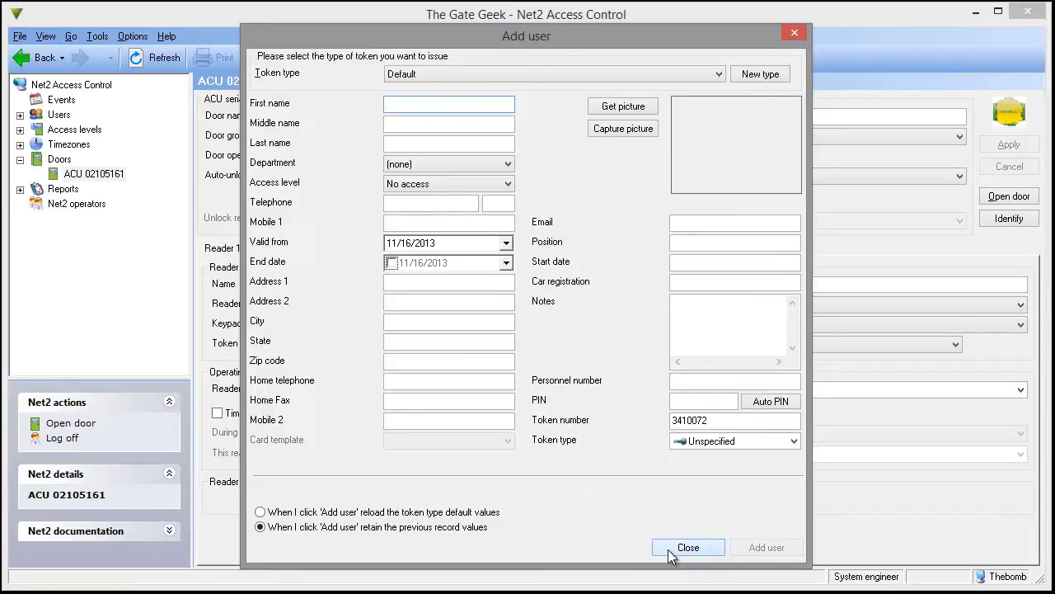
Make Reader 2 a Wiegand Desktop reader too, scanning token 720270 before closing Add user.
left_click(689, 547)
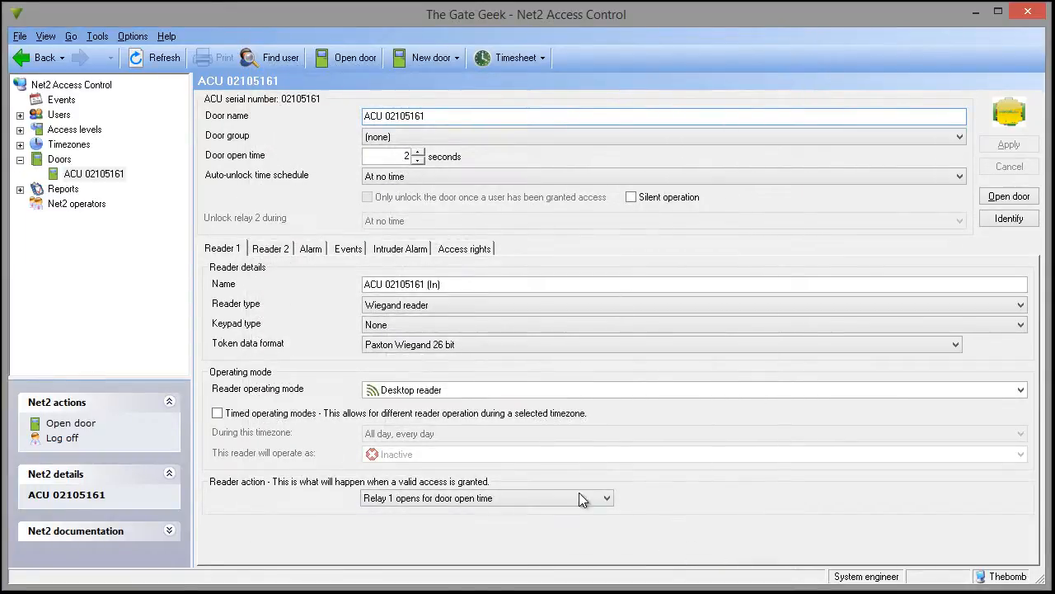
mouse_move(284, 277)
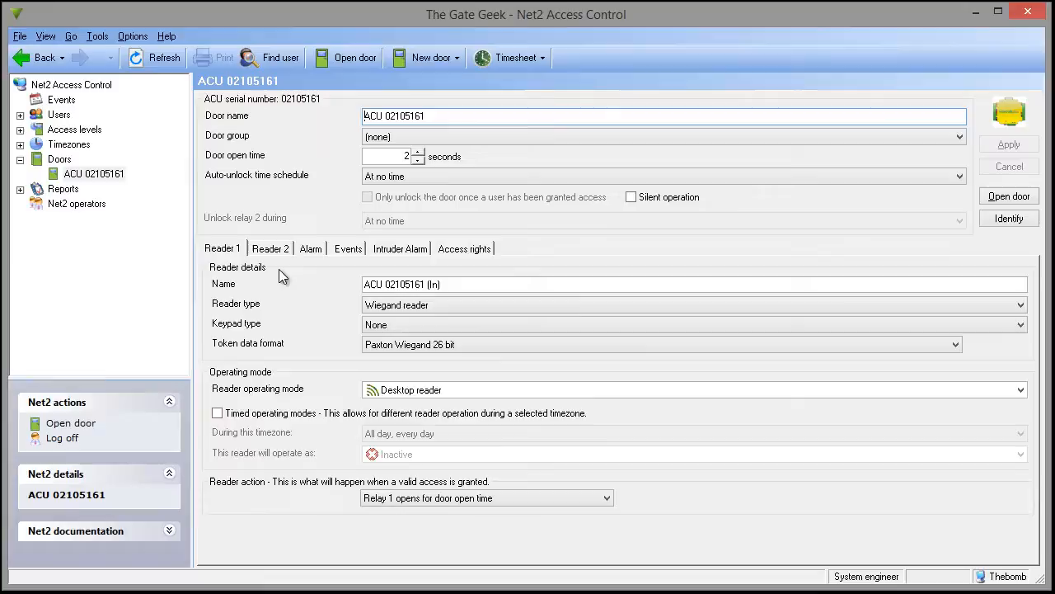
left_click(270, 247)
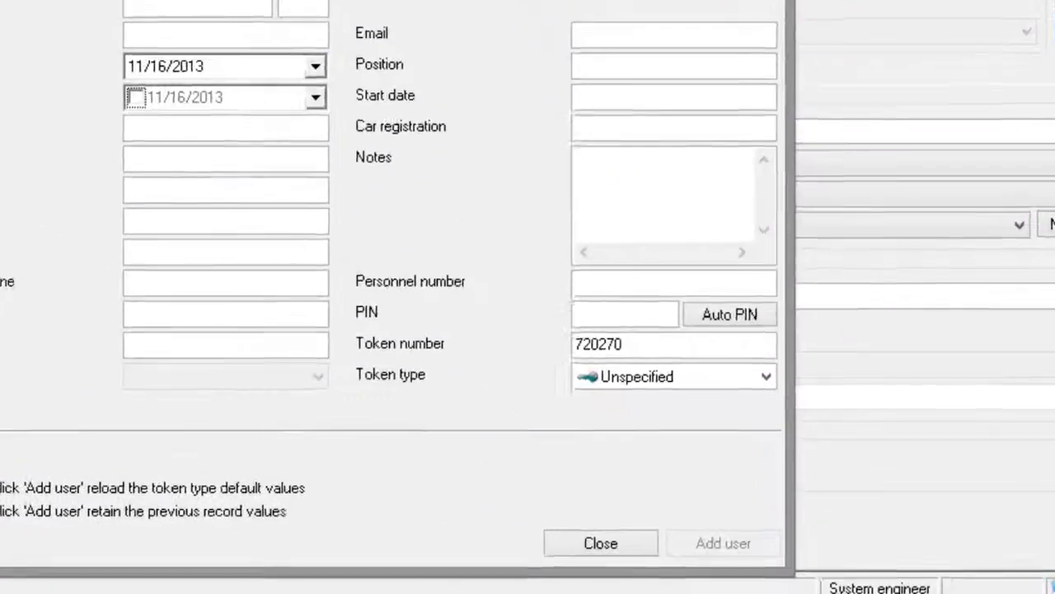
scroll("down", 3)
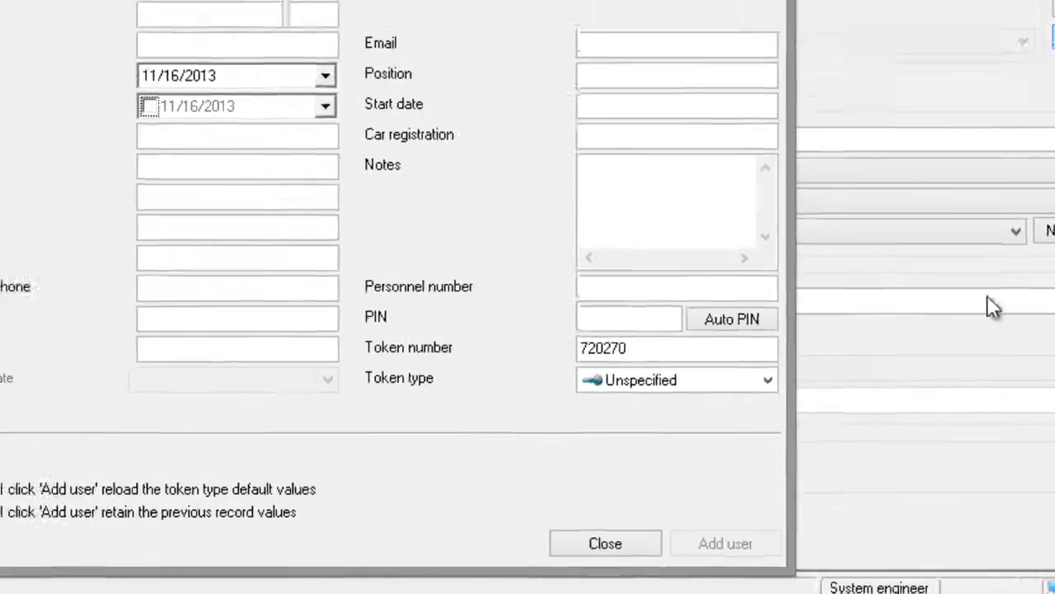
left_click(603, 544)
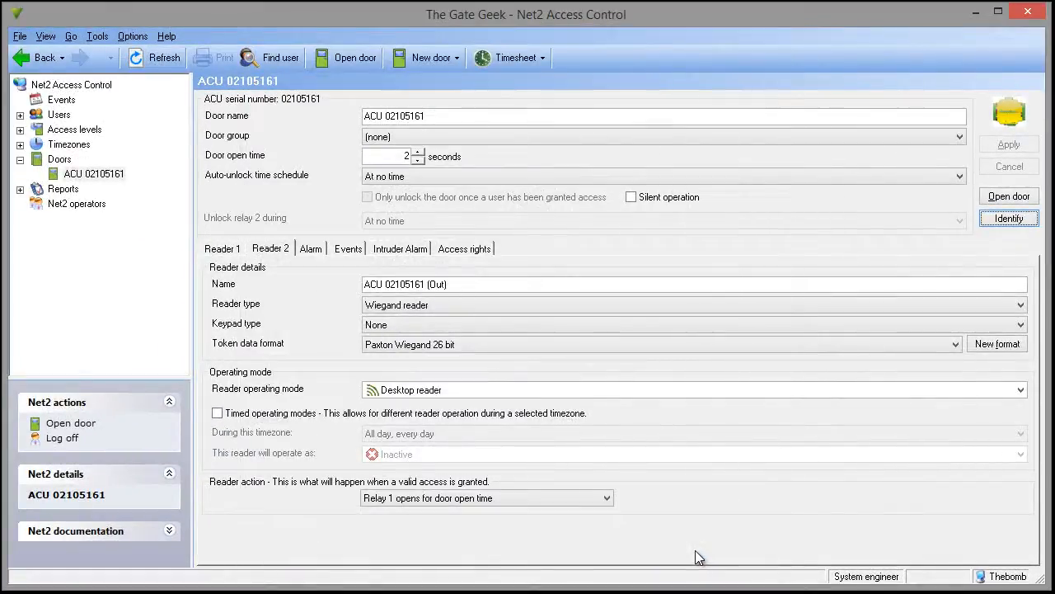